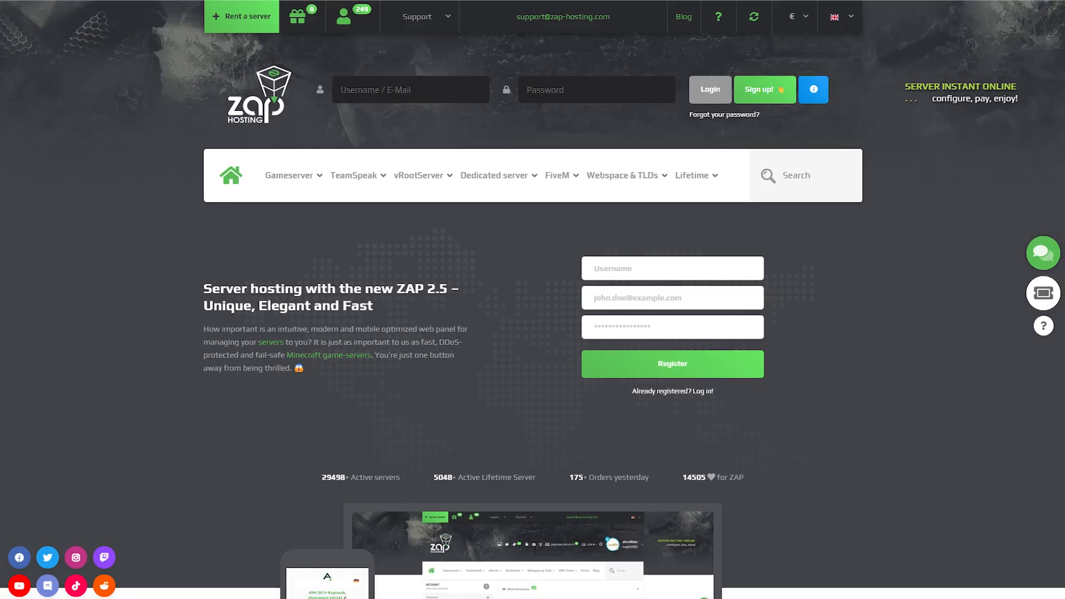
- Search the ZAP-Hosting site for 'Luanti' game servers
{"action": "scroll", "scroll_direction": "down", "scroll_amount": 3}
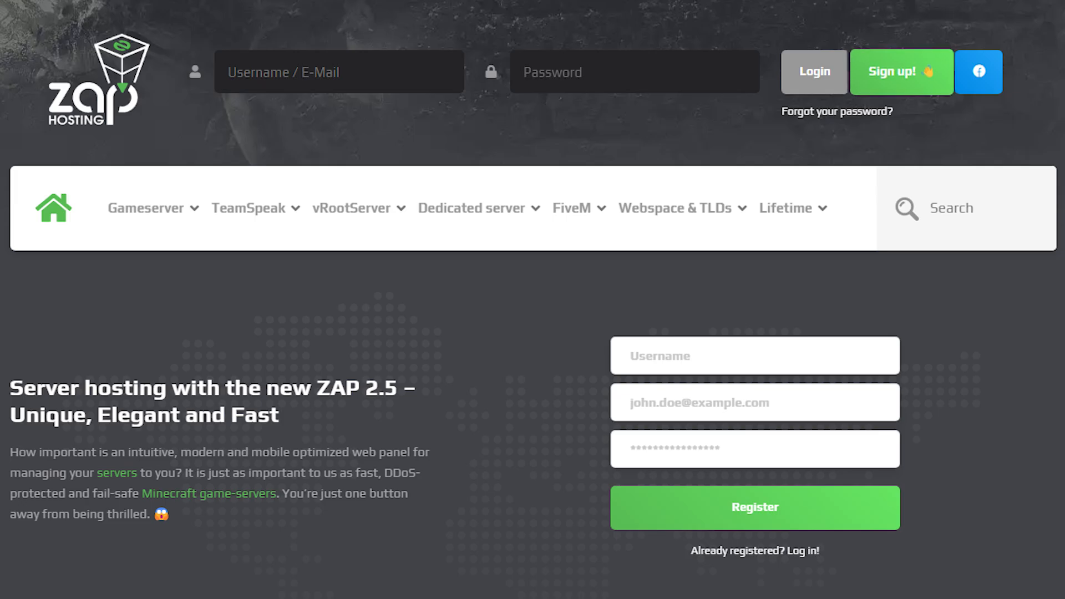
{"action": "type", "text": "Luanti"}
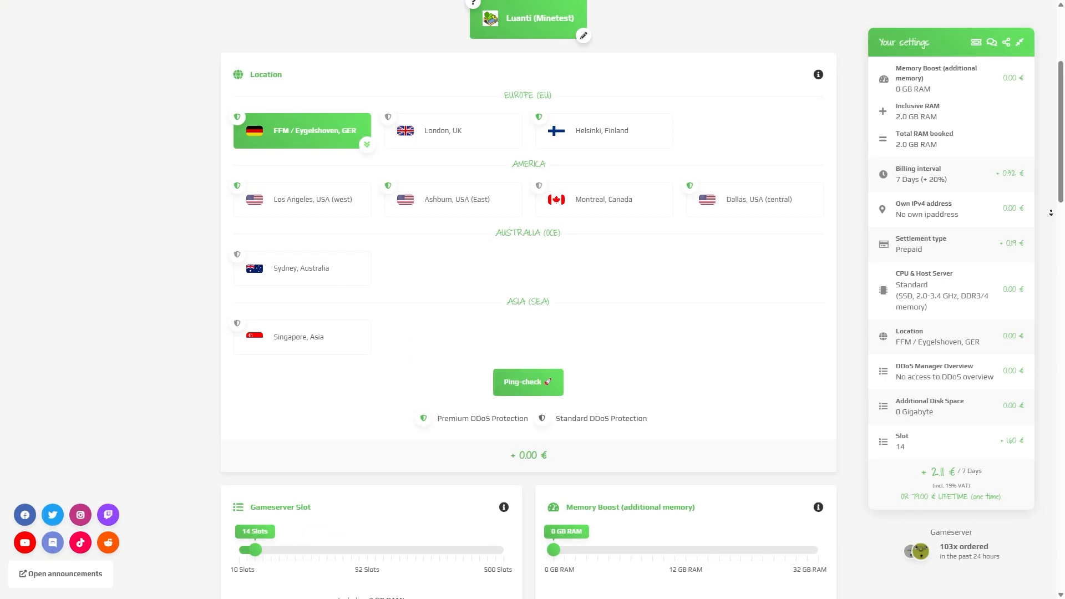
{"action": "scroll", "scroll_direction": "down", "scroll_amount": 3}
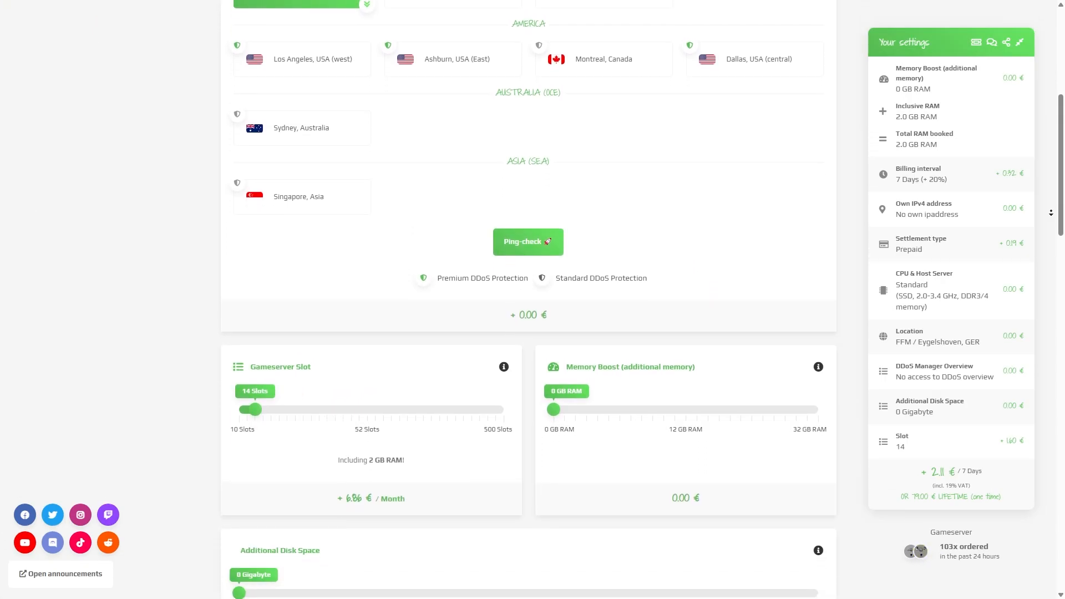
{"action": "scroll", "scroll_direction": "down", "scroll_amount": 3}
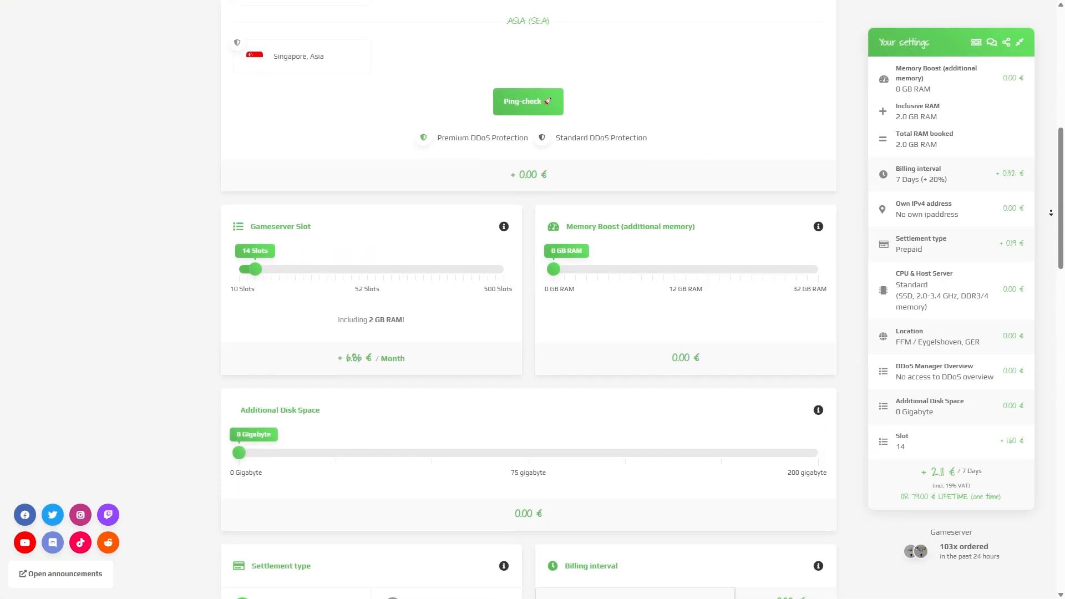
{"action": "scroll", "scroll_direction": "down", "scroll_amount": 3}
{"action": "type", "text": "LUAN"}
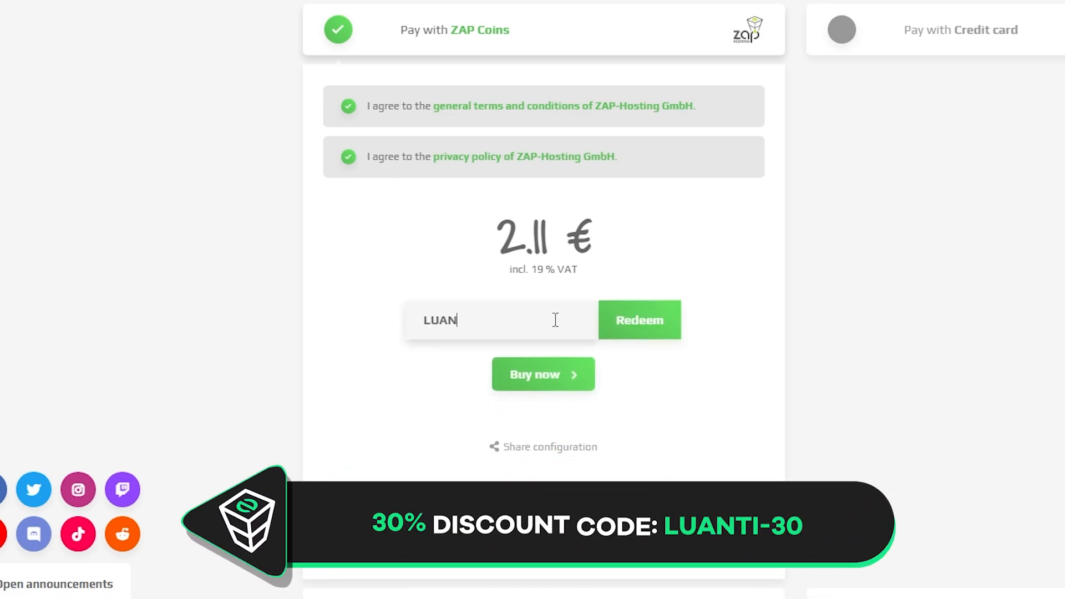
- Redeem voucher LUANTI-30, lowering the price to 1.48 €, and buy the server
{"action": "type", "text": "TI-30"}
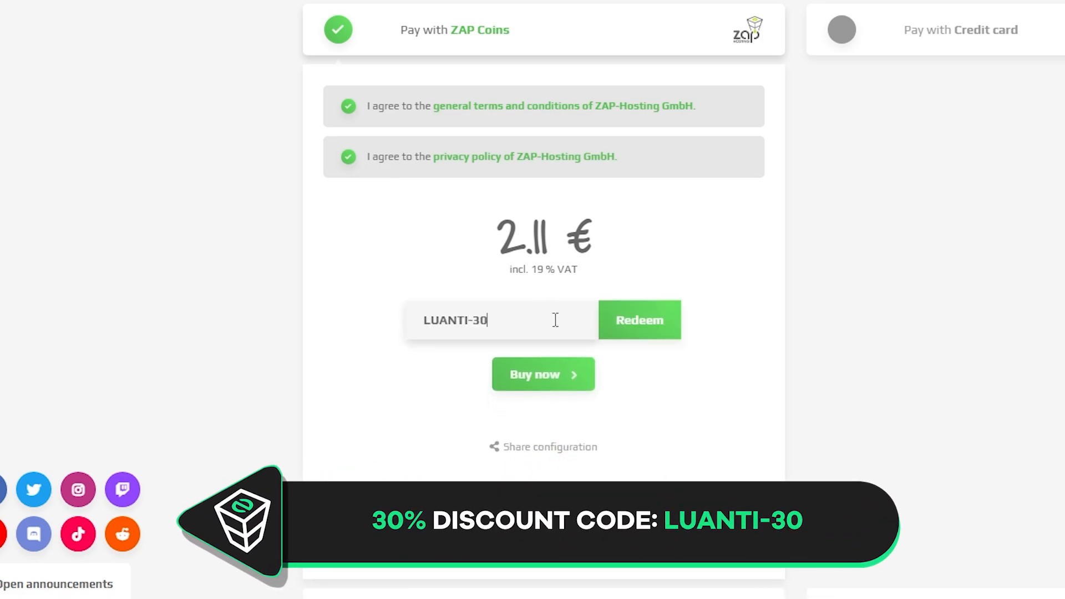
{"action": "left_click", "coordinate": [638, 320]}
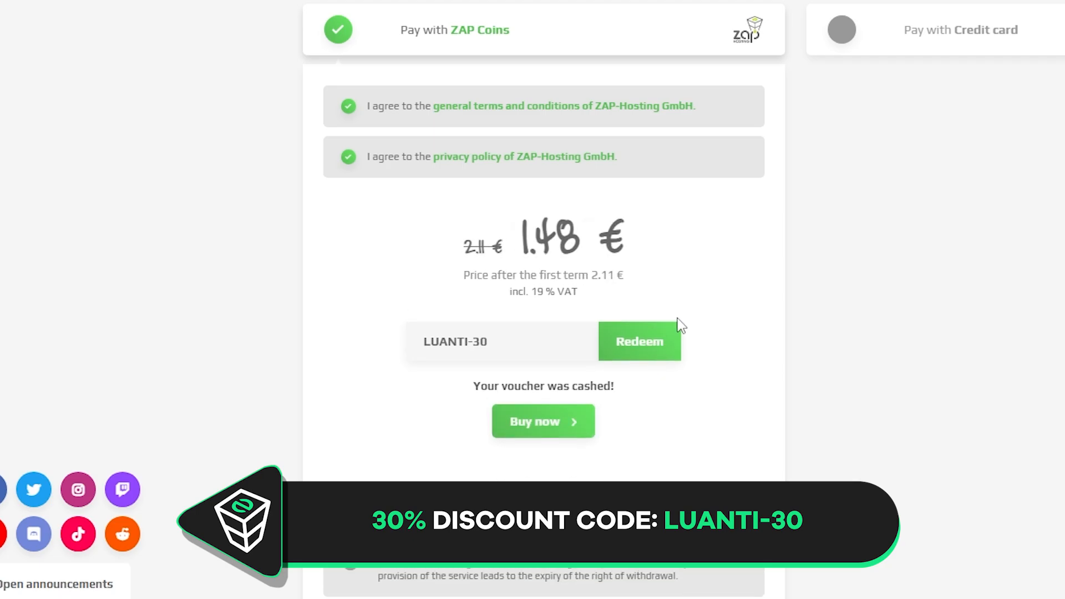
{"action": "left_click", "coordinate": [542, 421]}
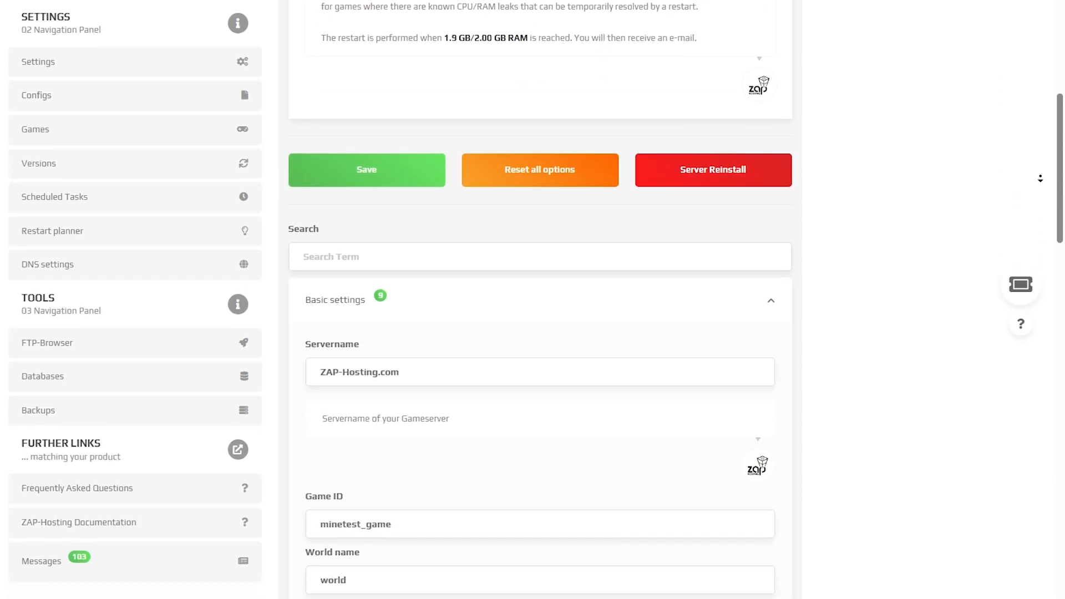
- Scroll through the Basic settings: server name, world, listing, creative mode, PvP, welcome message
{"action": "scroll", "scroll_direction": "down", "scroll_amount": 3}
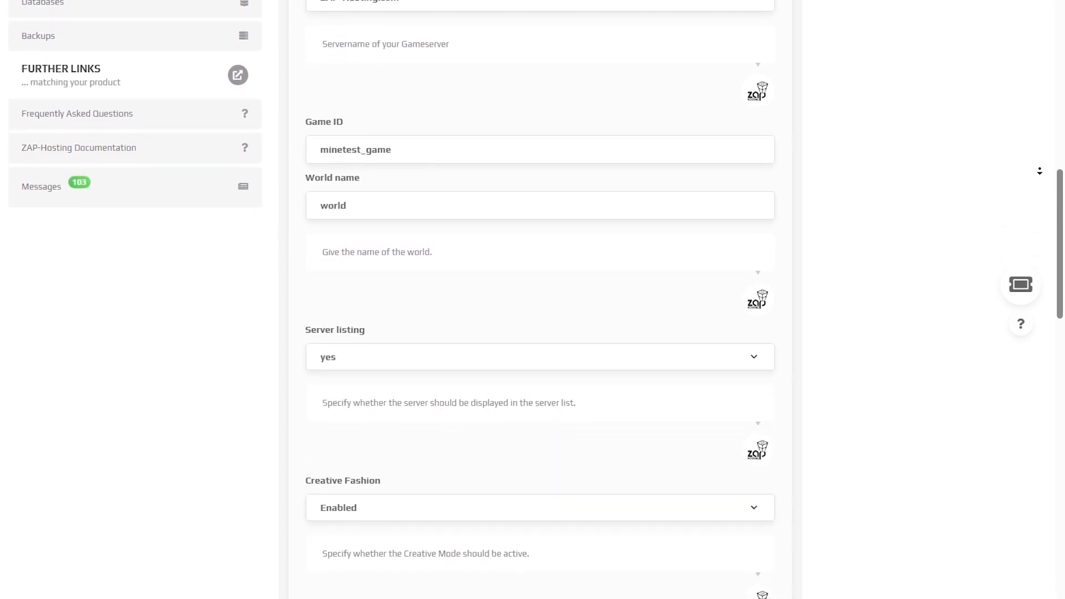
{"action": "scroll", "scroll_direction": "down", "scroll_amount": 3}
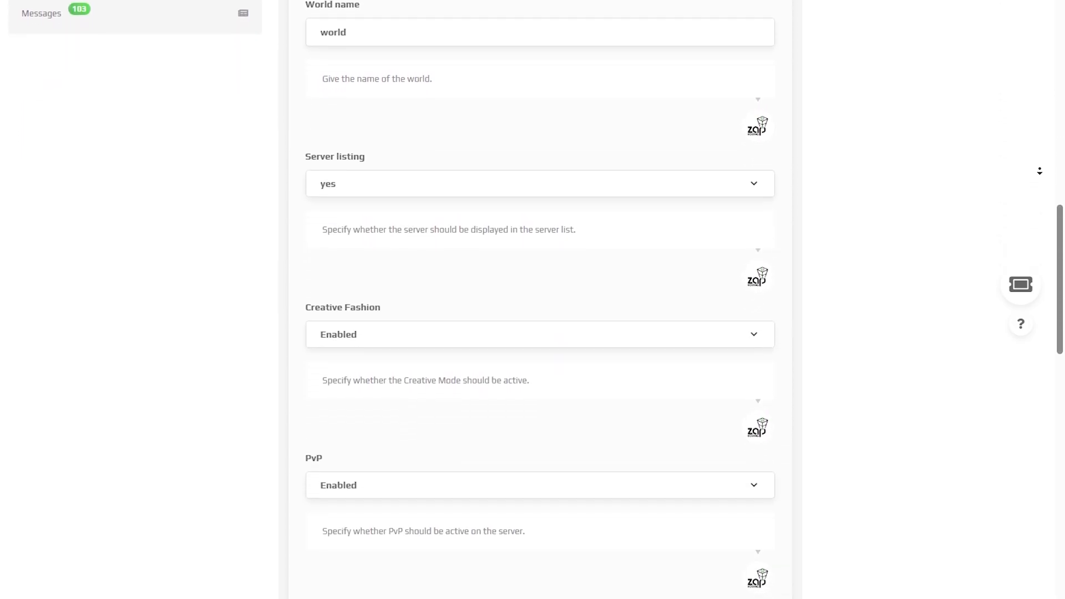
{"action": "scroll", "scroll_direction": "down", "scroll_amount": 3}
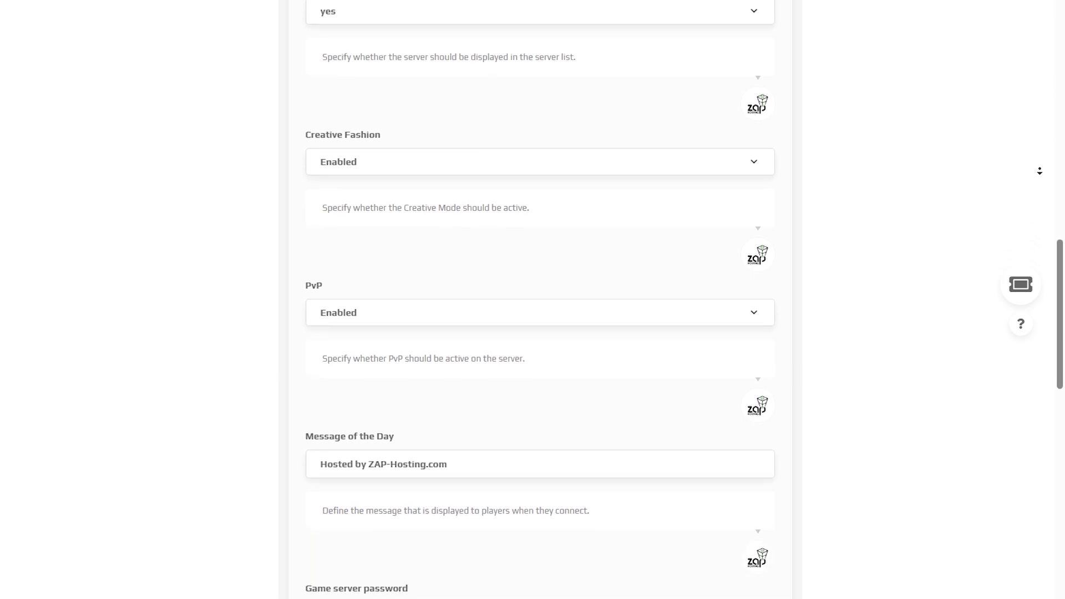
{"action": "scroll", "scroll_direction": "down", "scroll_amount": 3}
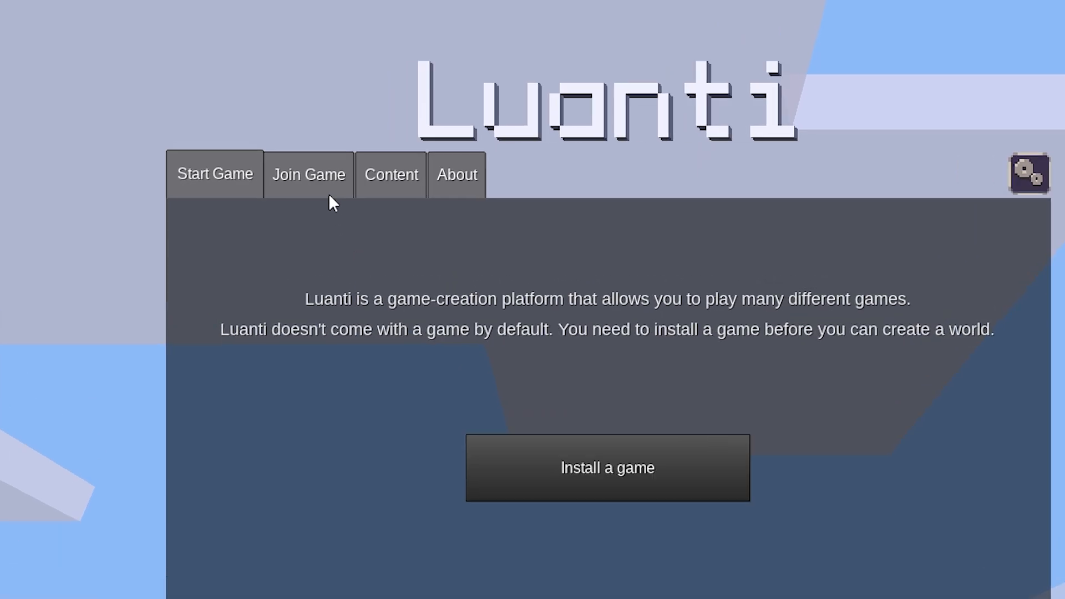
- Select the ZAP-Hosting favourite in Join Game and log in with name and password
{"action": "left_click", "coordinate": [309, 174]}
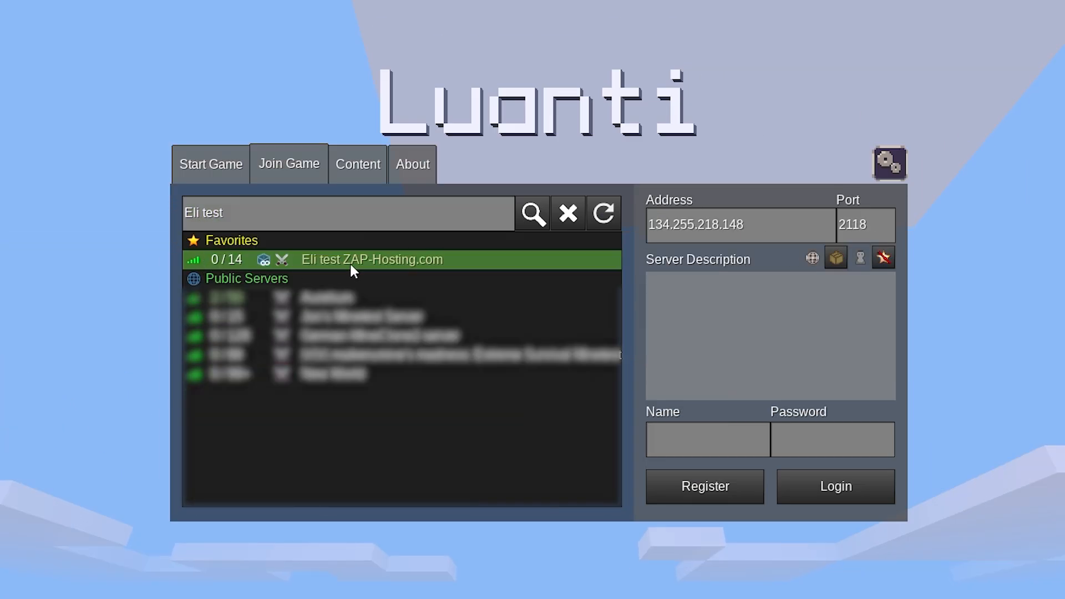
{"action": "left_click", "coordinate": [706, 439]}
{"action": "type", "text": "Eli"}
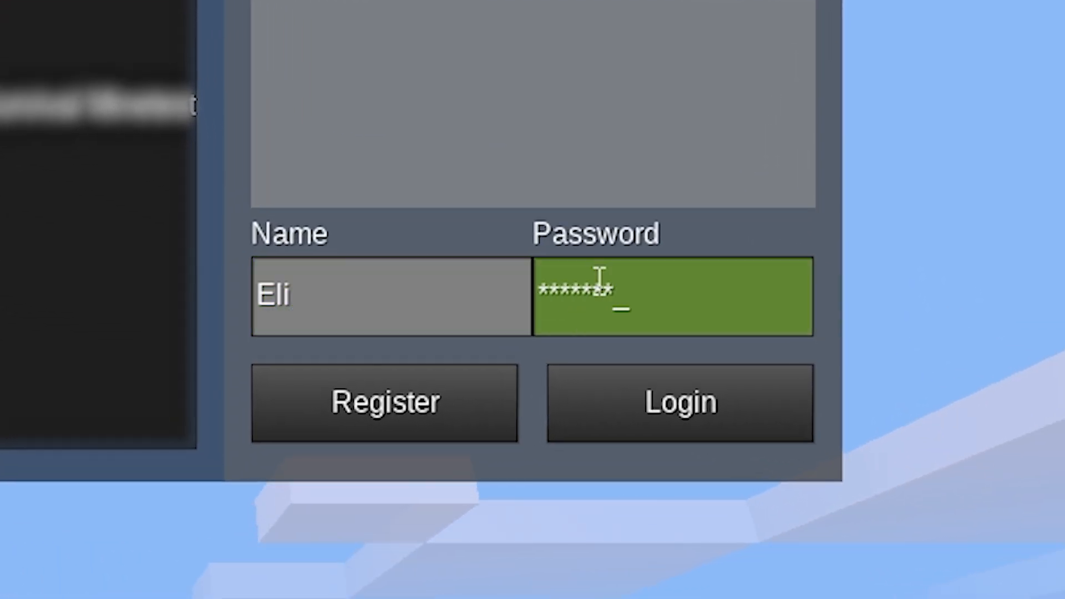
{"action": "left_click", "coordinate": [680, 402]}
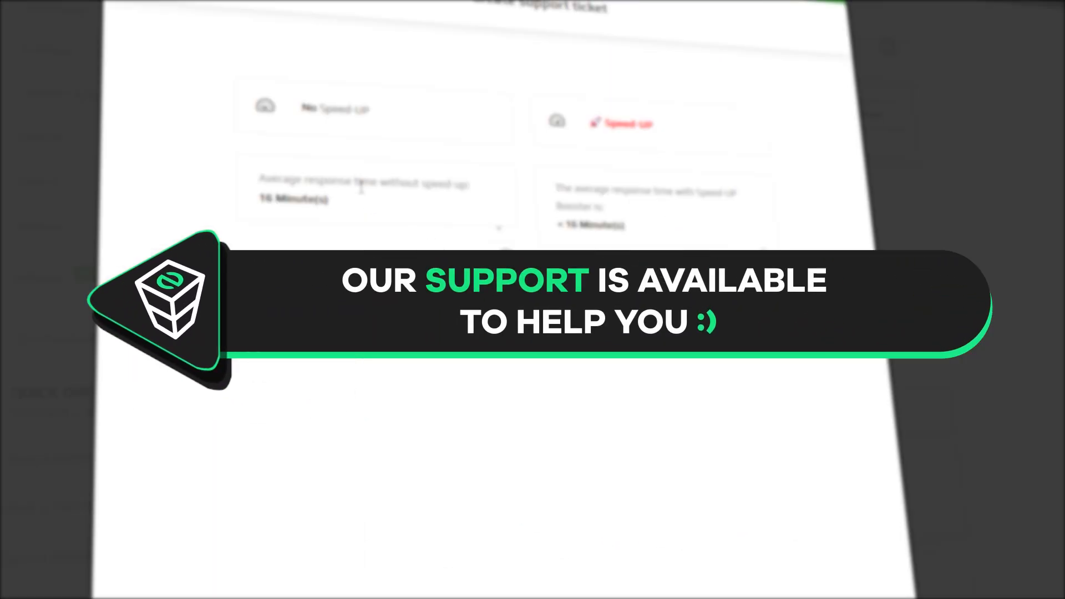
- Choose the No Speed-Up standard response time for the support ticket
{"action": "left_click", "coordinate": [374, 109]}
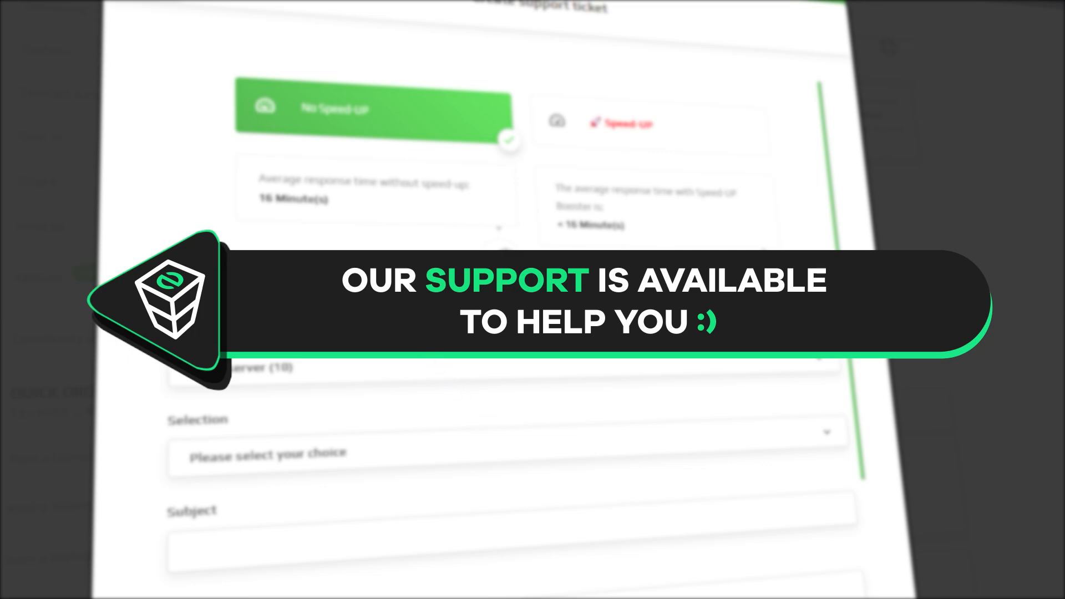